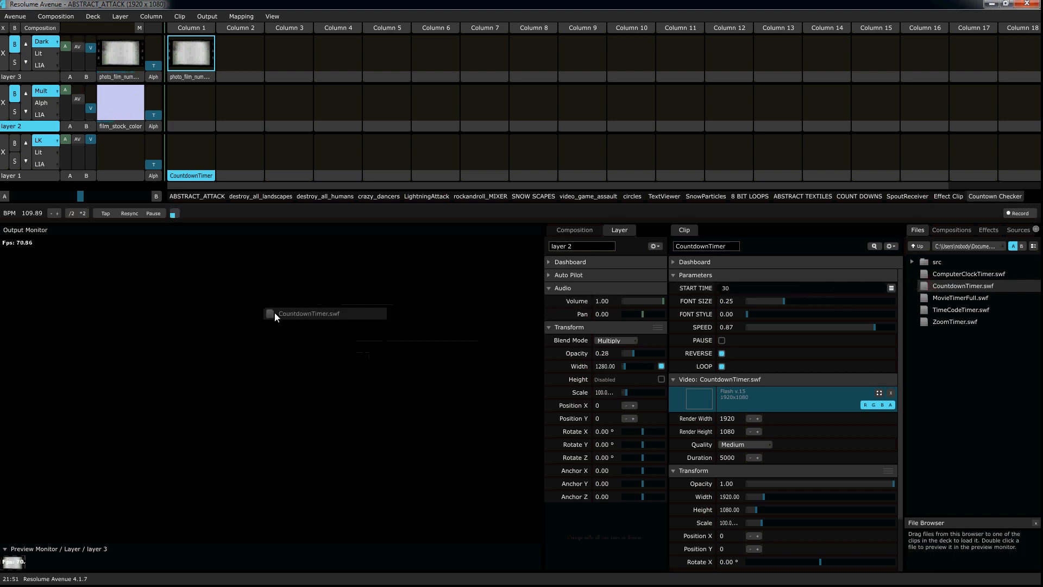
# Enlarge the CountdownTimer digits on the output to font size 0.50
pyautogui.moveTo(309, 314); pyautogui.dragTo(191, 160)
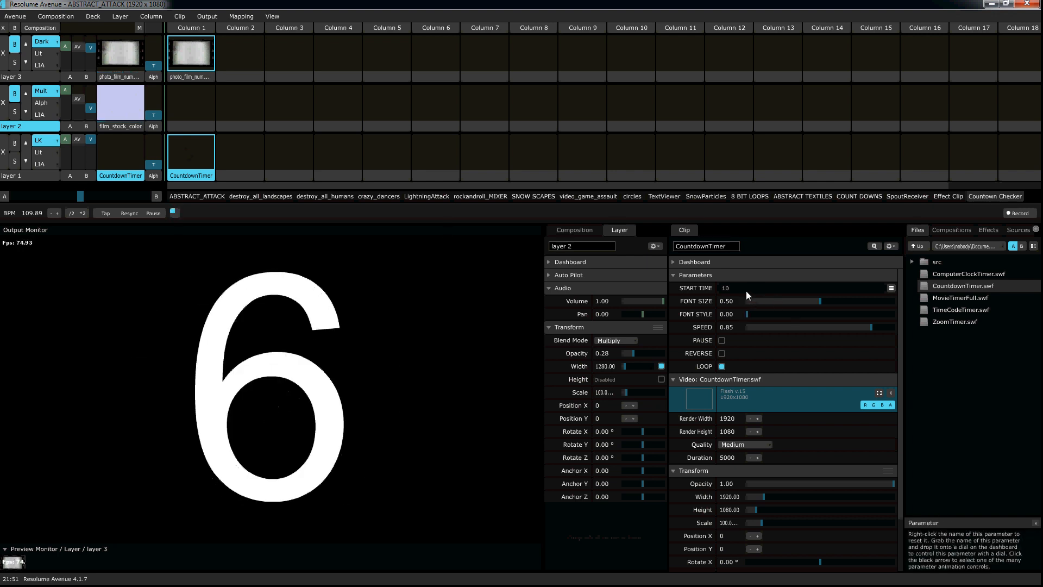
# Set the countdown start time to 30 and ease its speed to 0.83
pyautogui.write('30')
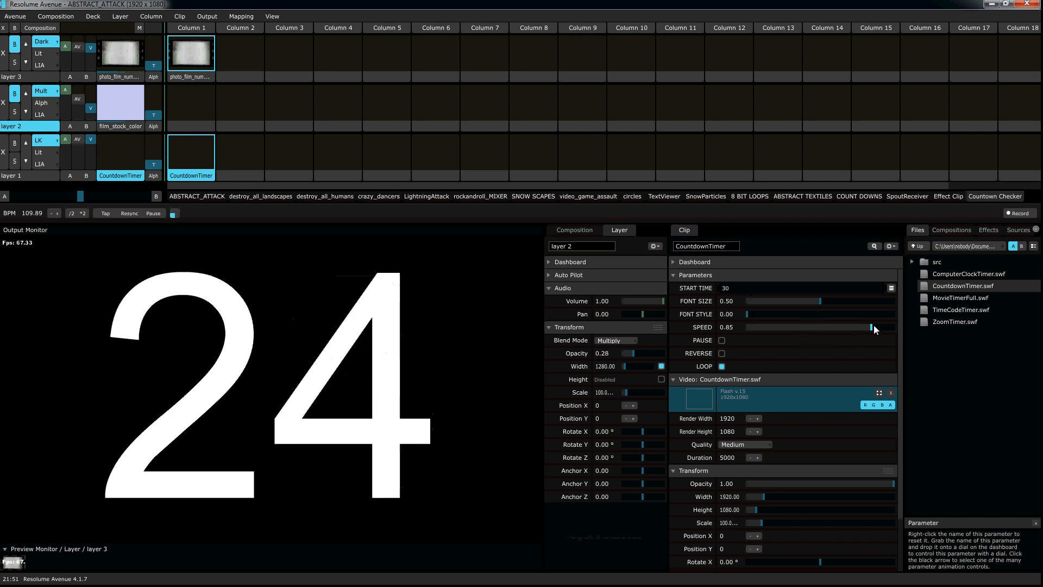
pyautogui.moveTo(872, 326); pyautogui.dragTo(901, 326)
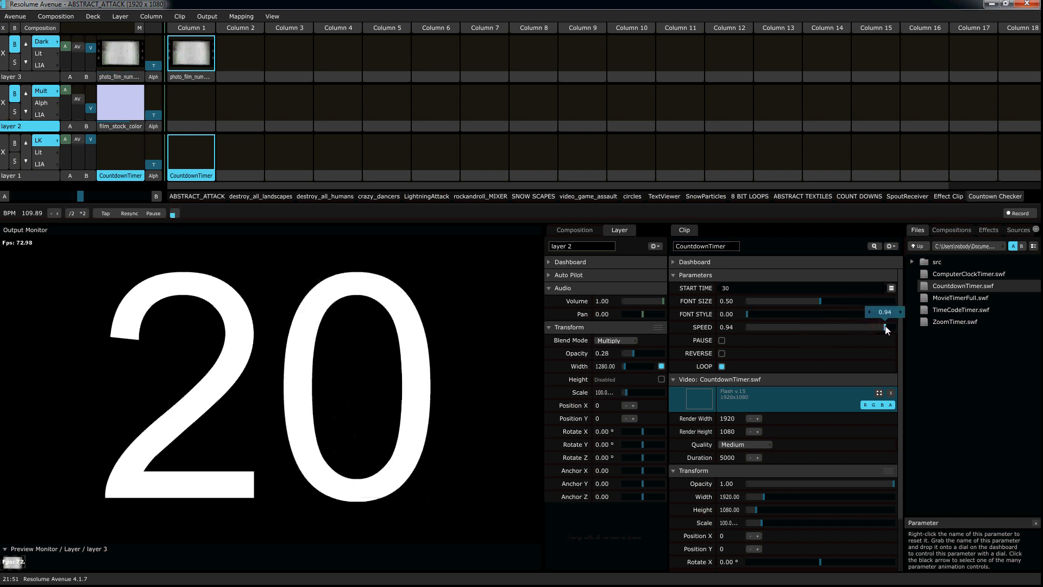
pyautogui.click(903, 312)
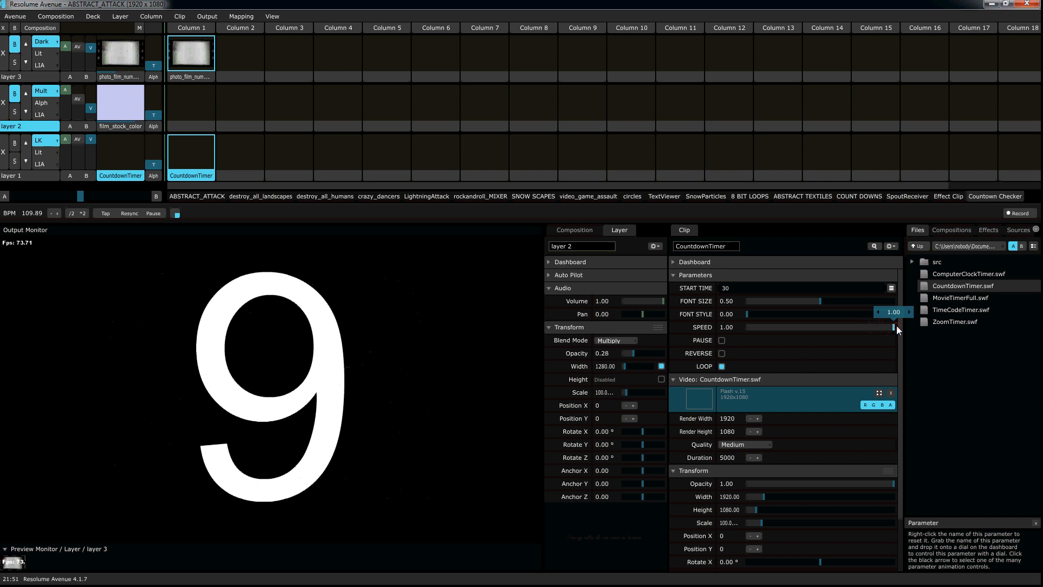
pyautogui.moveTo(892, 326); pyautogui.dragTo(868, 326)
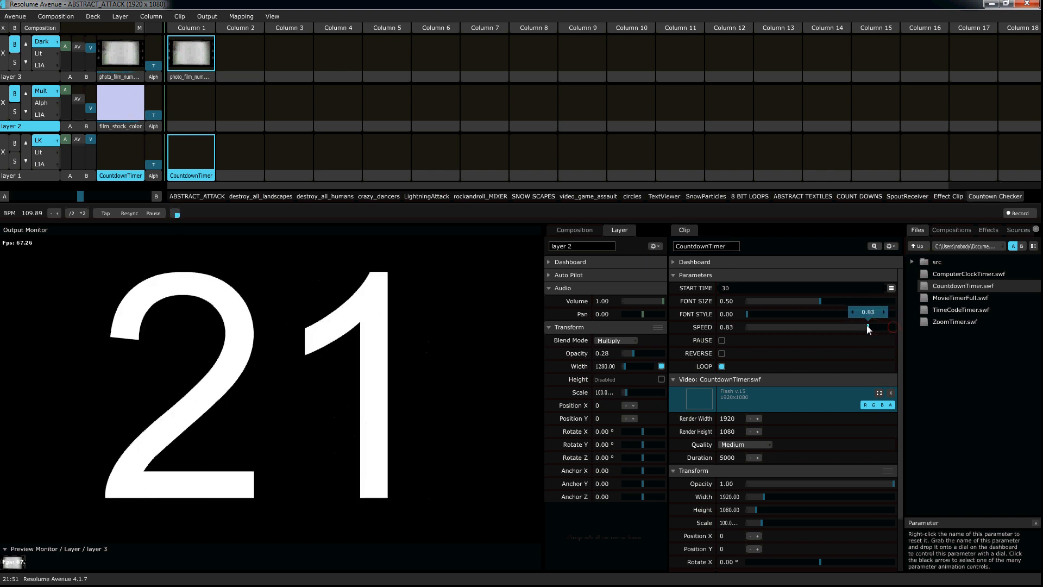
pyautogui.moveTo(868, 327); pyautogui.dragTo(850, 326)
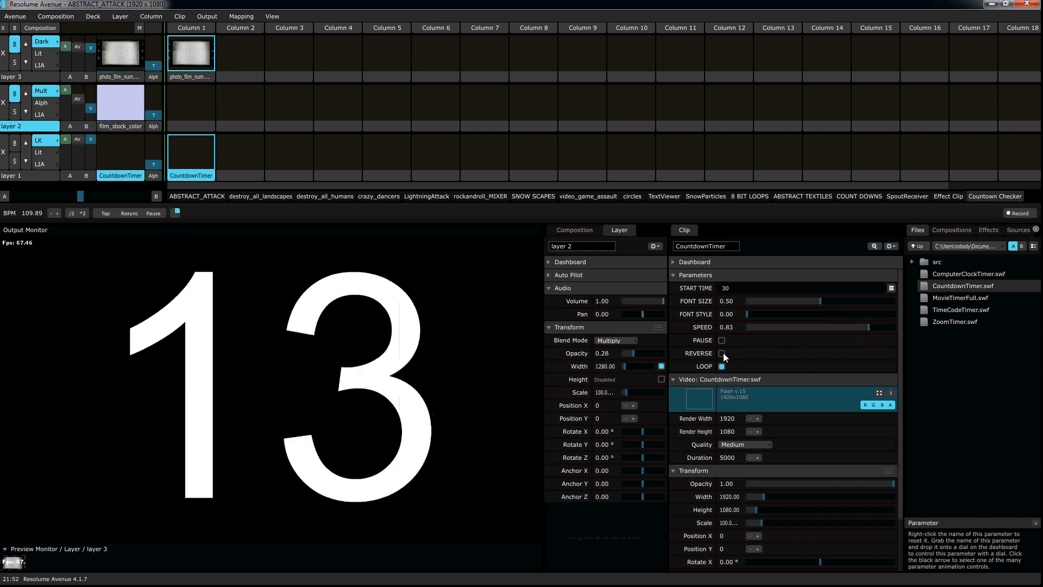
# Toggle Reverse and Pause on and off, then disable Loop so the timer counts down
pyautogui.click(721, 353)
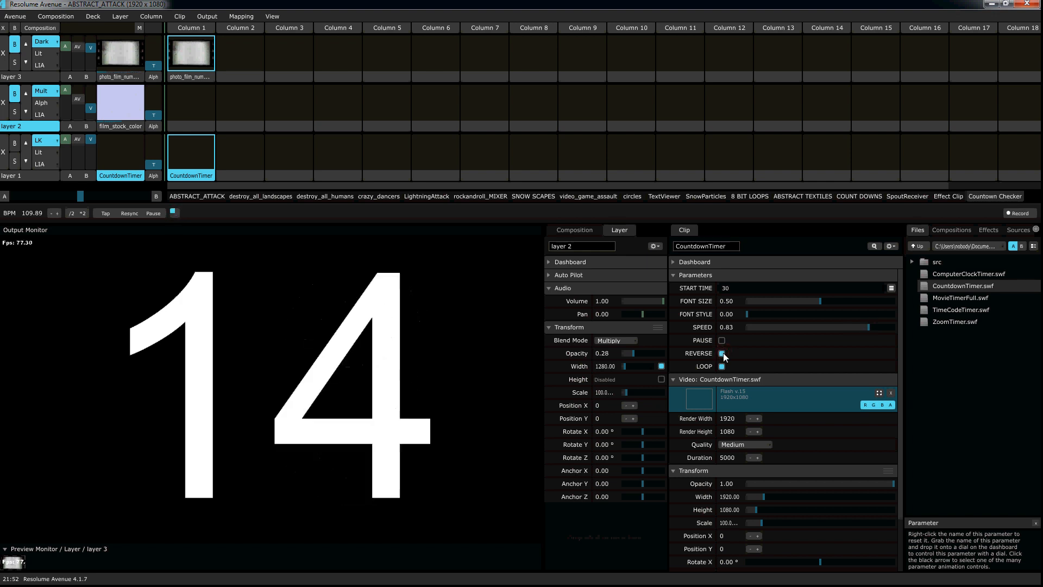
pyautogui.click(721, 353)
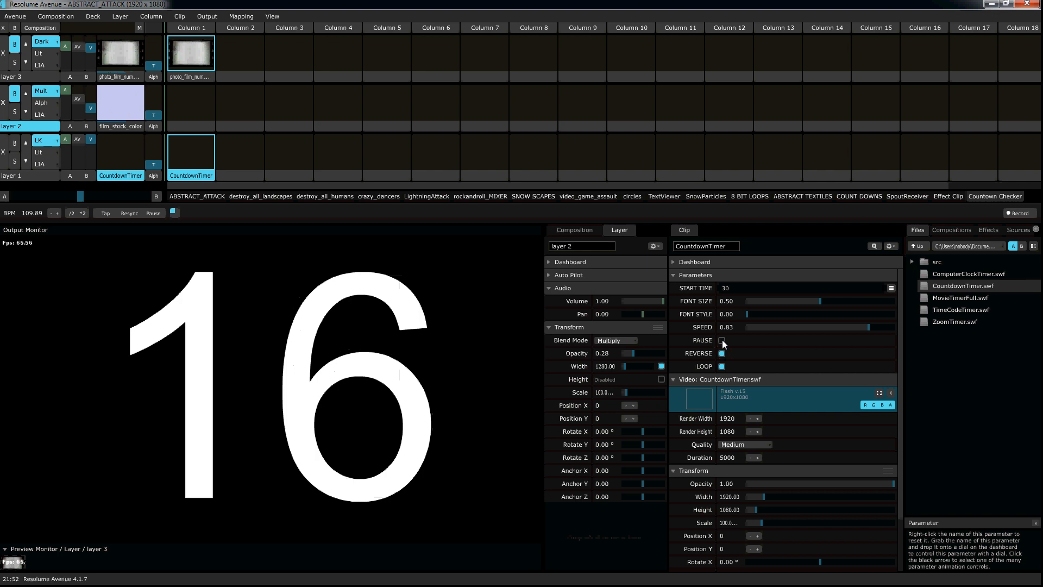
pyautogui.click(721, 340)
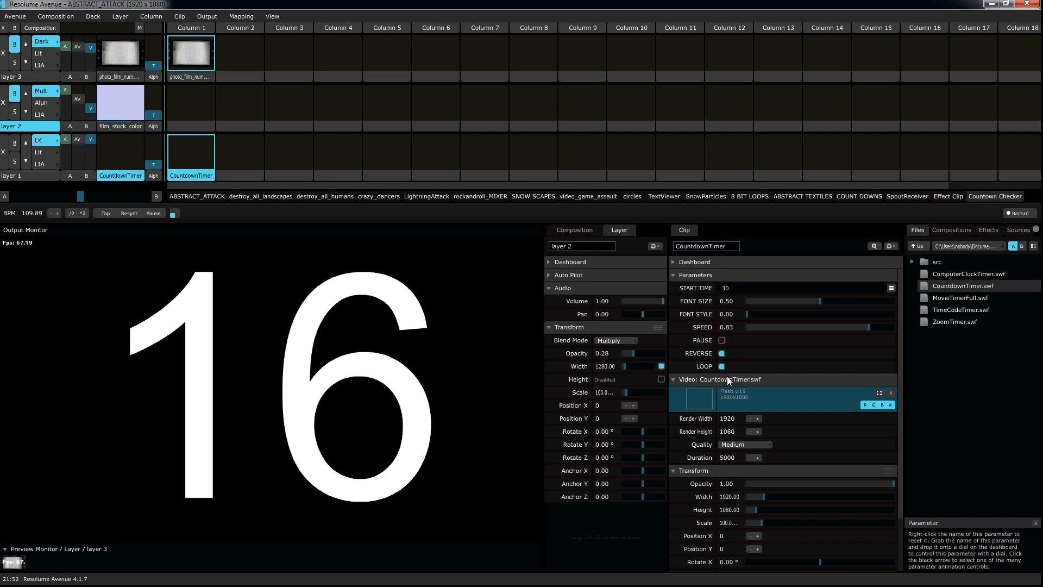
pyautogui.click(721, 353)
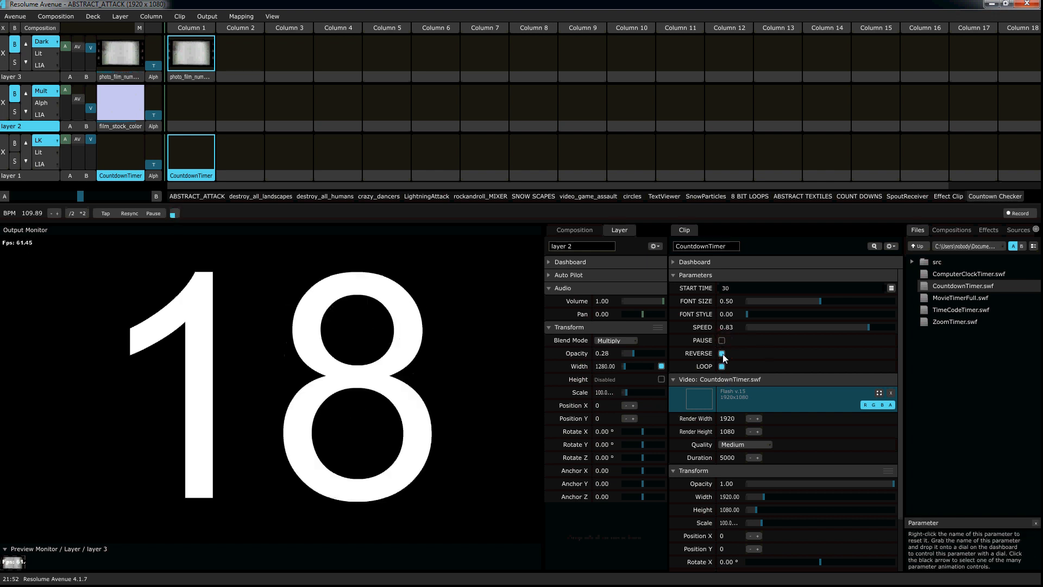
pyautogui.click(722, 353)
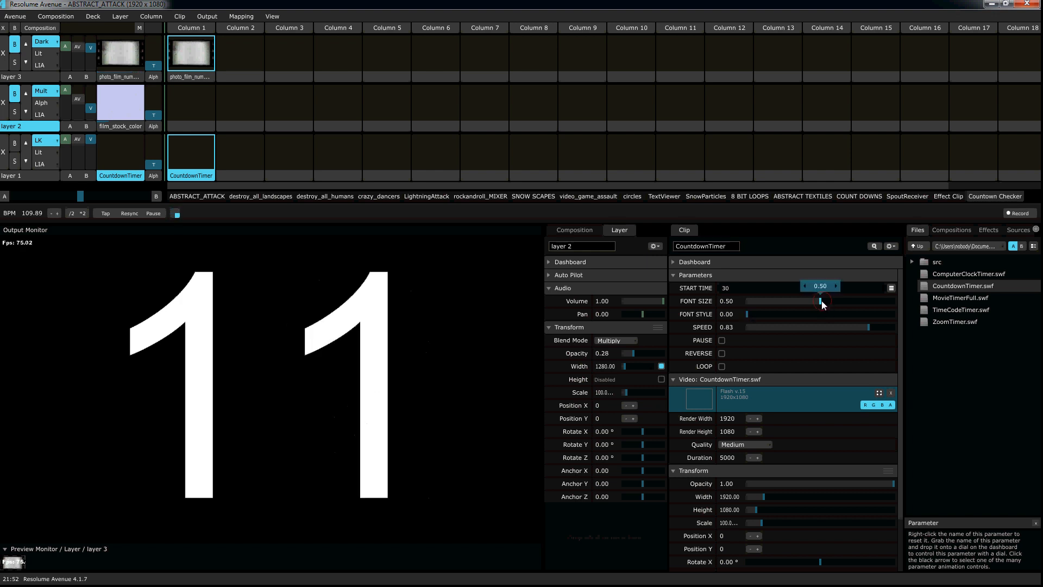
# Shrink the countdown digits to font size 0.18 and try several font styles
pyautogui.moveTo(826, 301); pyautogui.dragTo(841, 300)
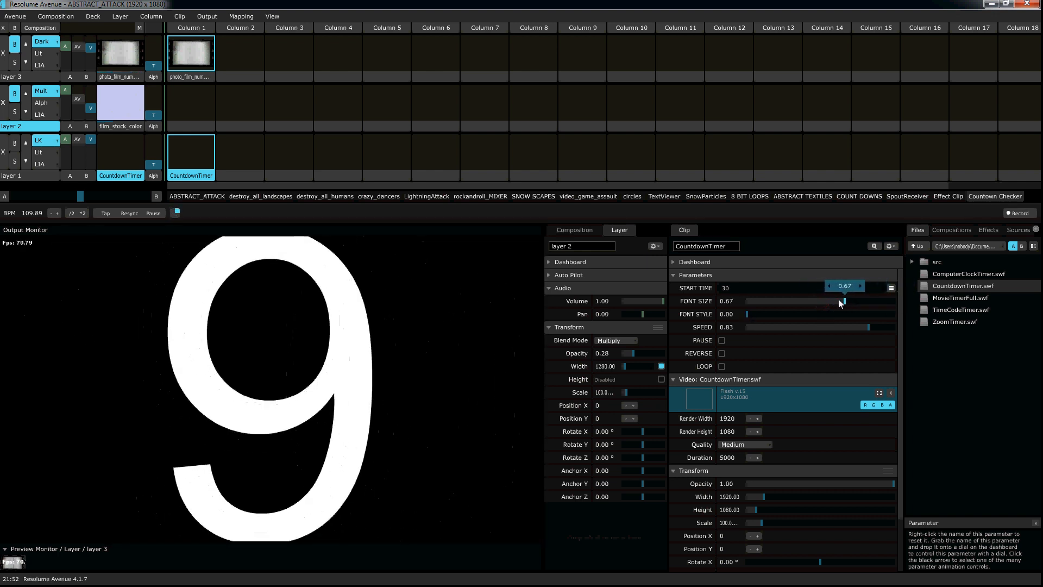
pyautogui.moveTo(842, 301); pyautogui.dragTo(765, 300)
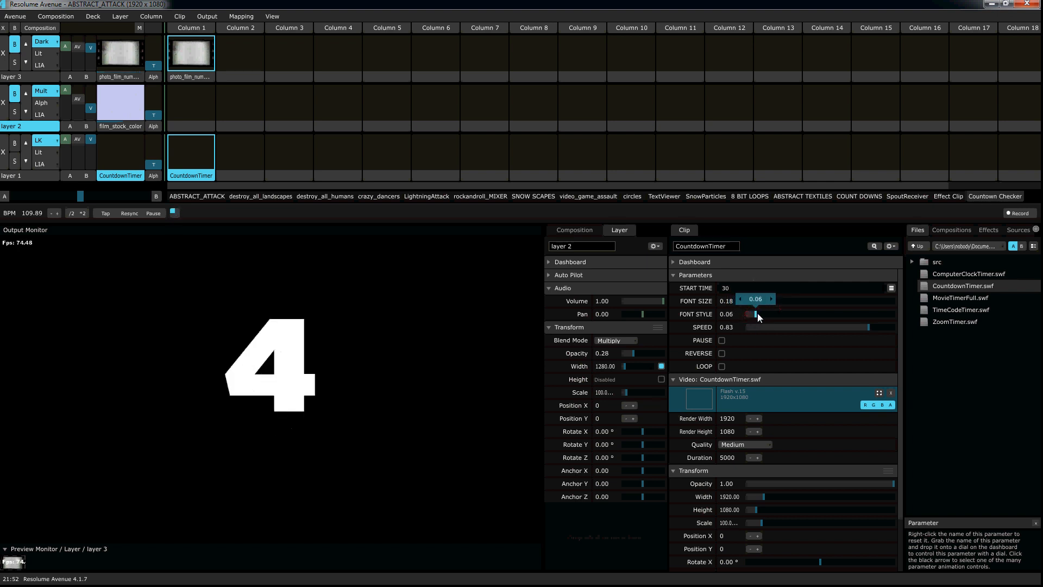
pyautogui.moveTo(754, 313); pyautogui.dragTo(792, 314)
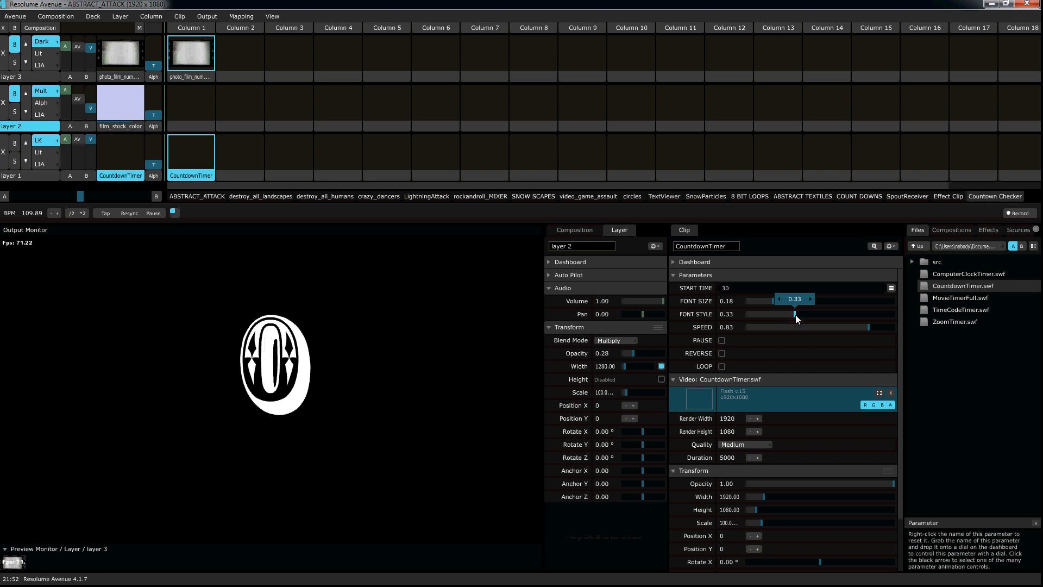
pyautogui.moveTo(795, 314); pyautogui.dragTo(826, 314)
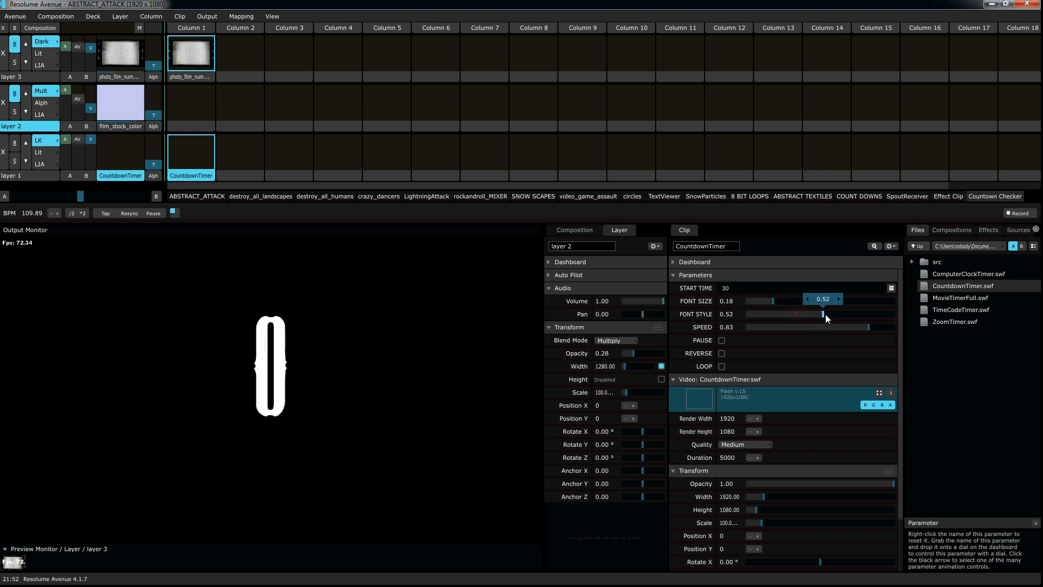
pyautogui.moveTo(803, 314); pyautogui.dragTo(836, 314)
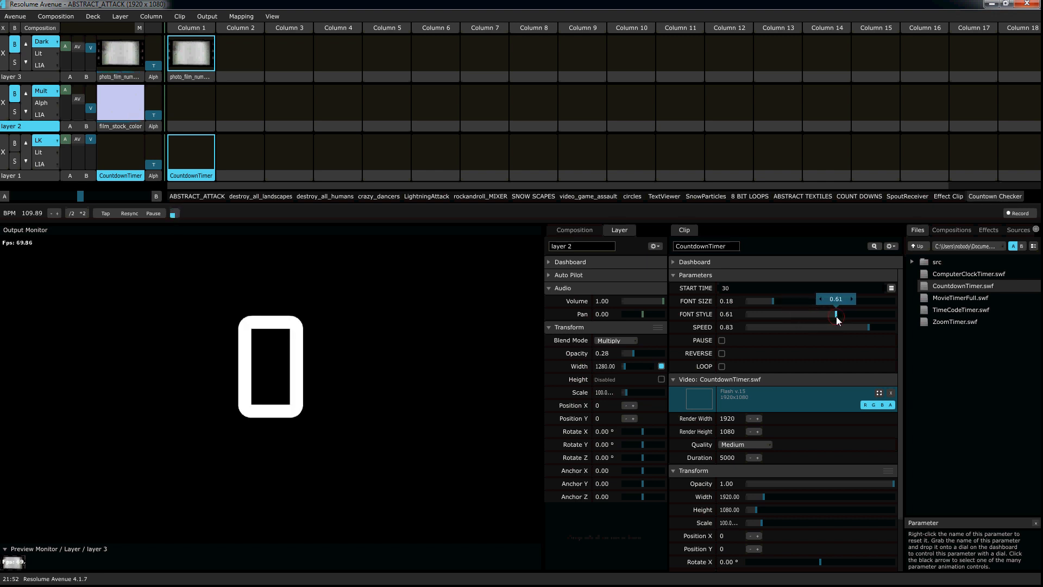
# Enable Pause and Reverse, raise speed to 0.91, and settle on a blocky 0.64 font style
pyautogui.click(722, 340)
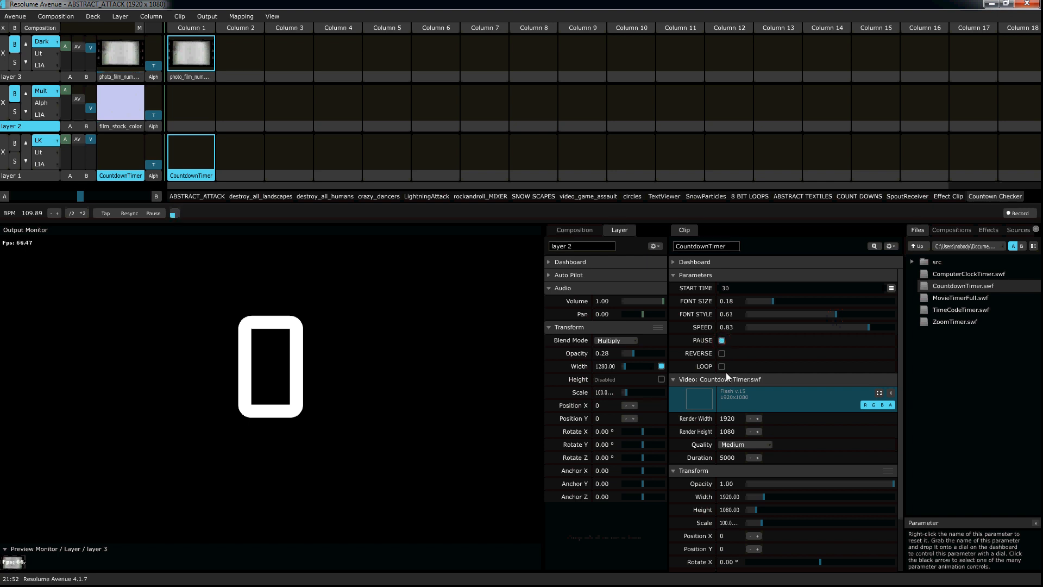
pyautogui.click(720, 353)
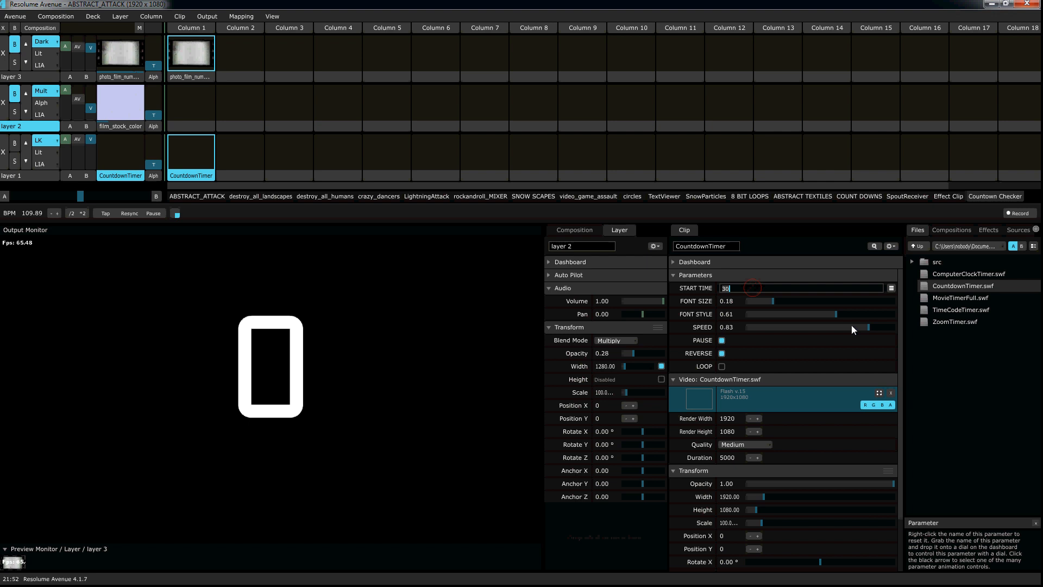
pyautogui.moveTo(824, 326); pyautogui.dragTo(881, 326)
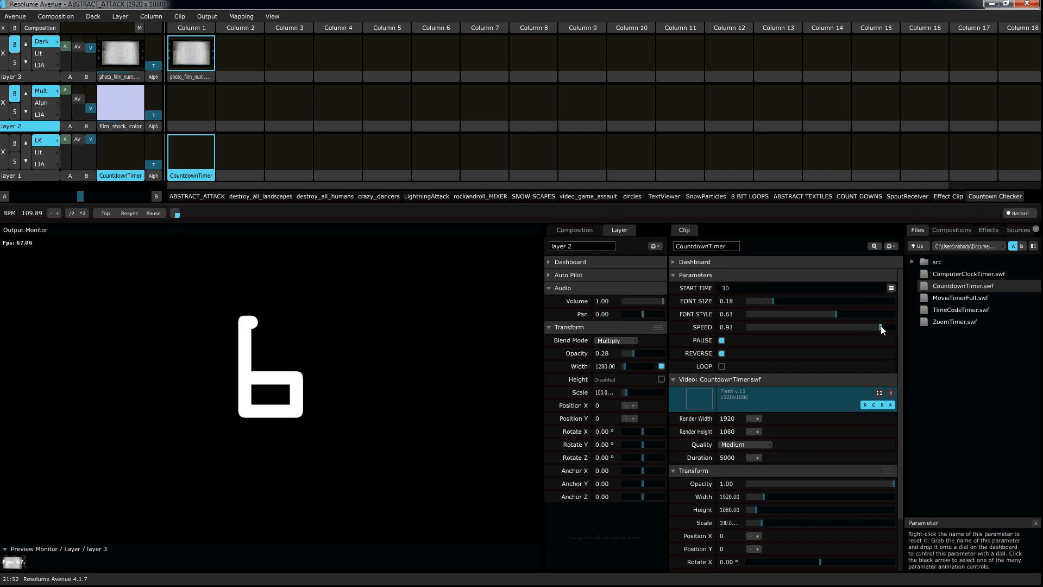
pyautogui.moveTo(811, 314); pyautogui.dragTo(842, 313)
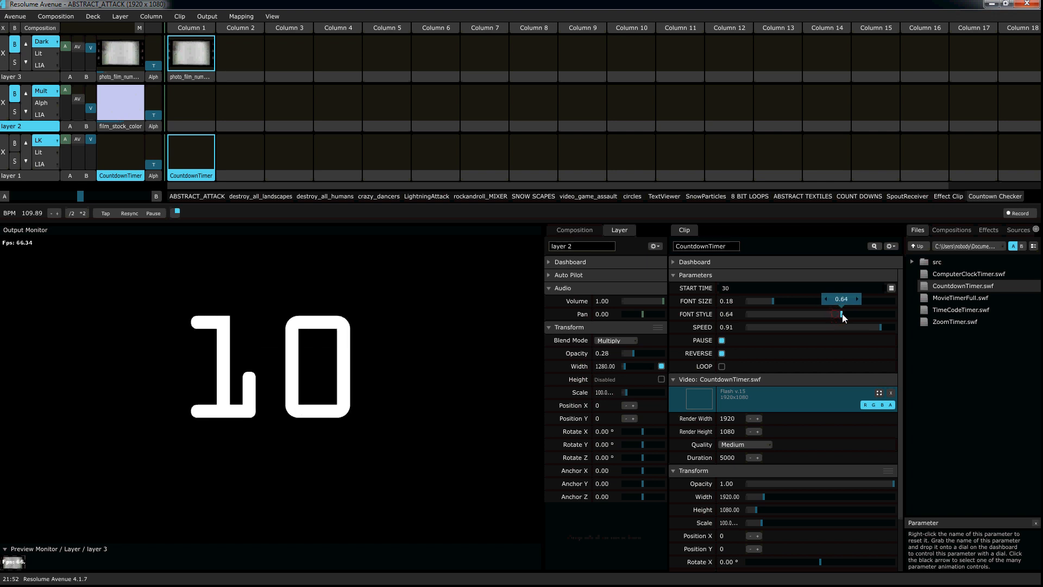
pyautogui.moveTo(839, 314); pyautogui.dragTo(843, 314)
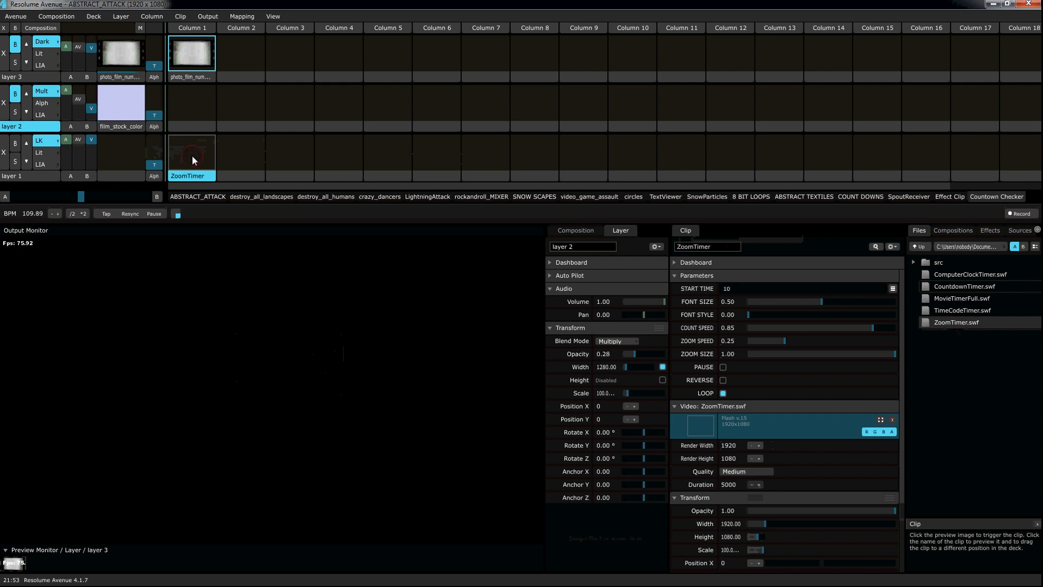
# Play the ZoomTimer clip and lower its font style to about 0.03
pyautogui.click(191, 158)
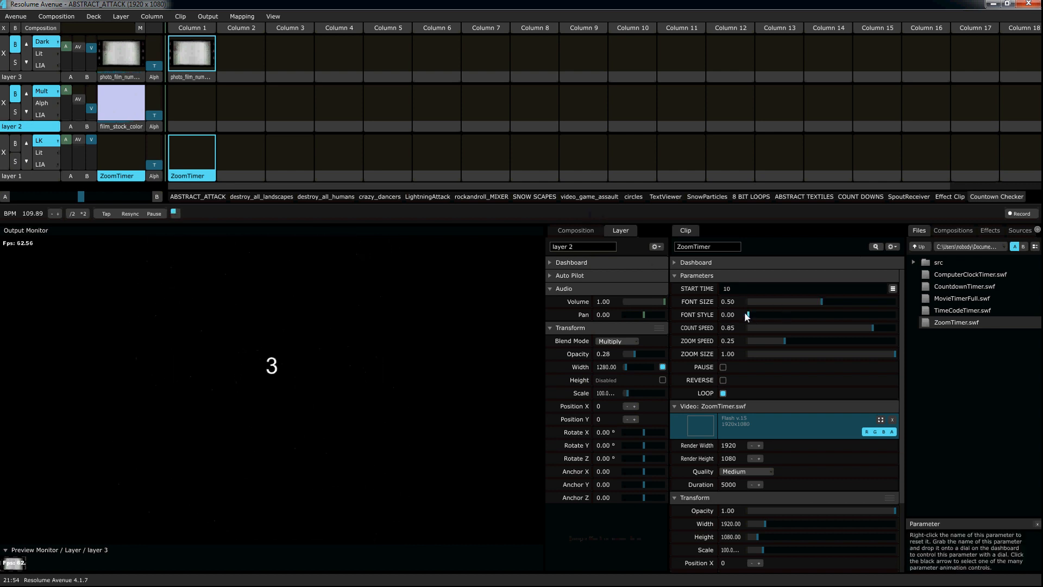
pyautogui.moveTo(746, 315); pyautogui.dragTo(752, 314)
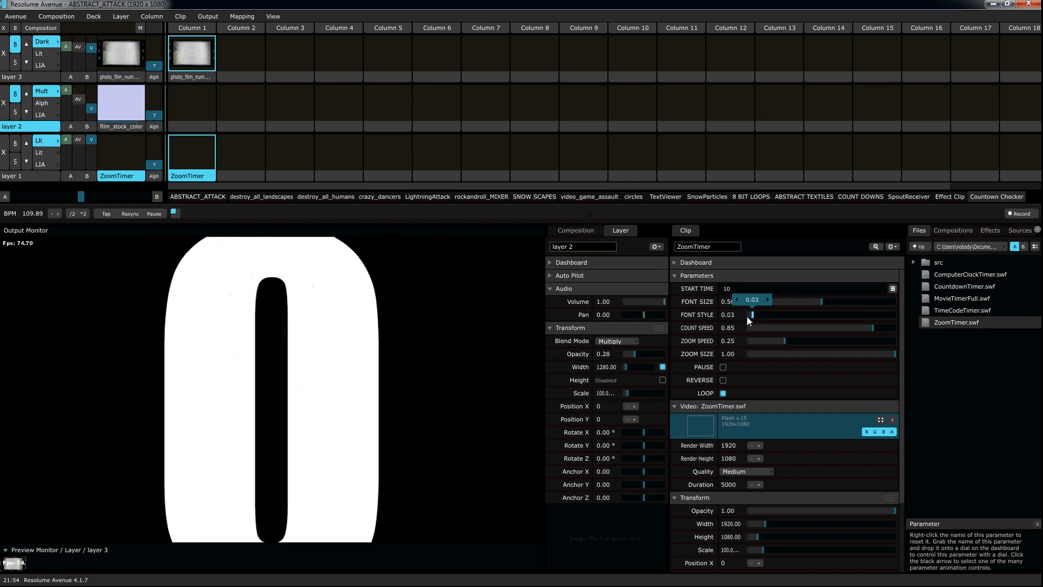
pyautogui.moveTo(752, 300); pyautogui.dragTo(744, 299)
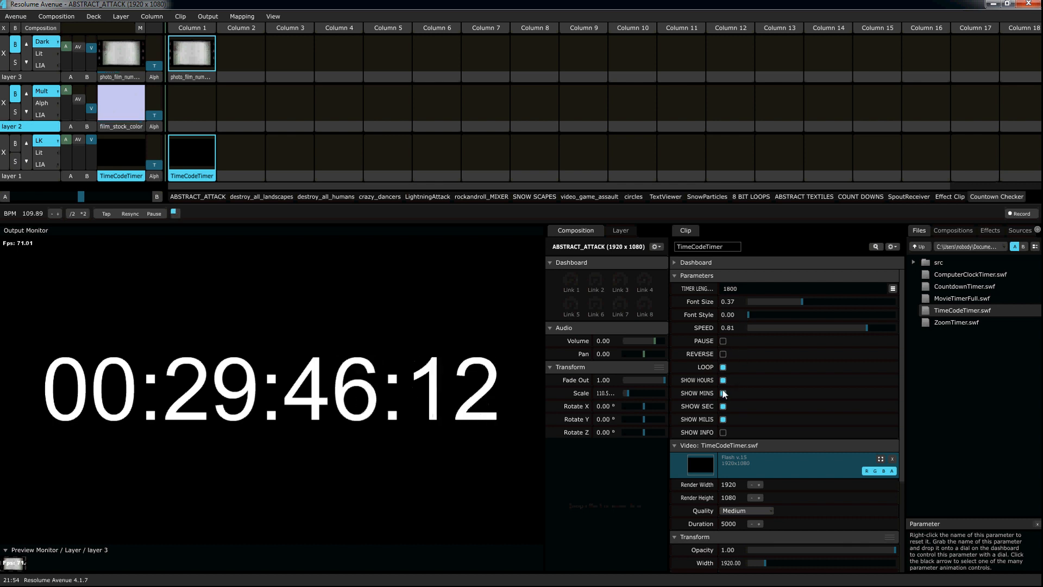
# Hide and then restore the hours on the TimeCodeTimer display
pyautogui.click(723, 379)
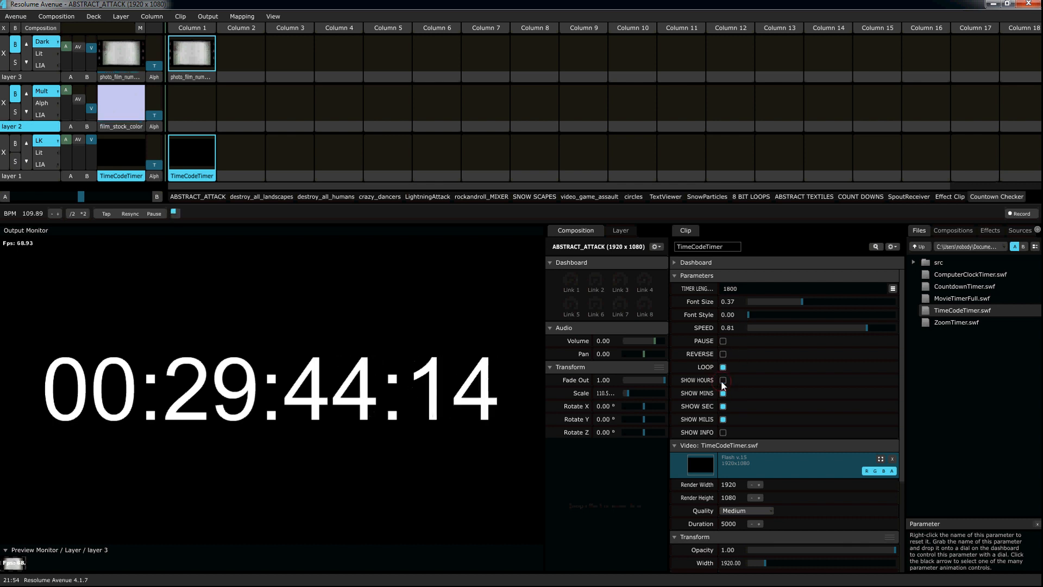
pyautogui.click(722, 380)
pyautogui.write('0')
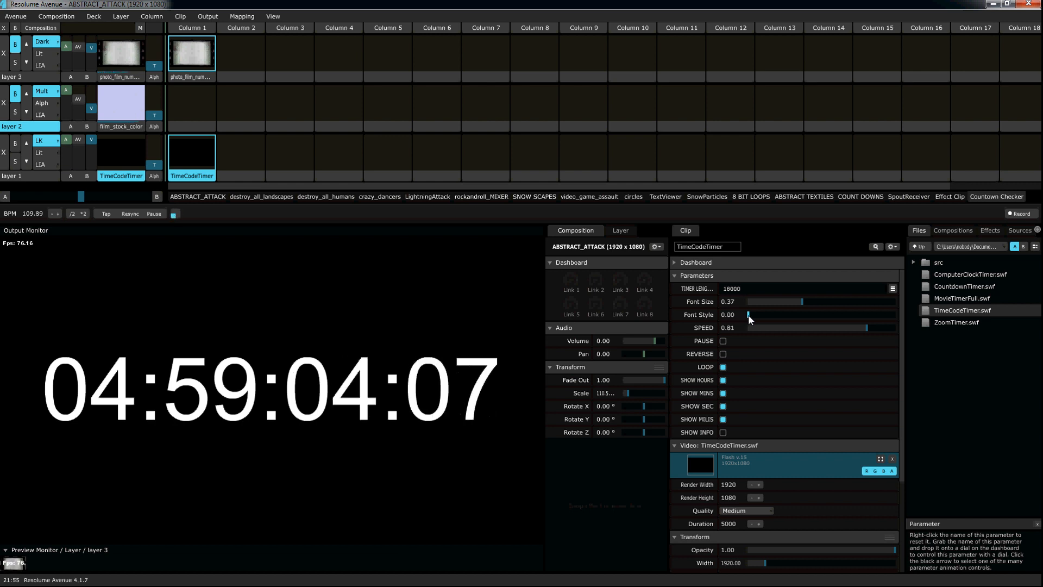
# Cycle the timecode through font styles such as 0.39, 0.50, 0.54 and 0.87
pyautogui.moveTo(747, 314); pyautogui.dragTo(769, 314)
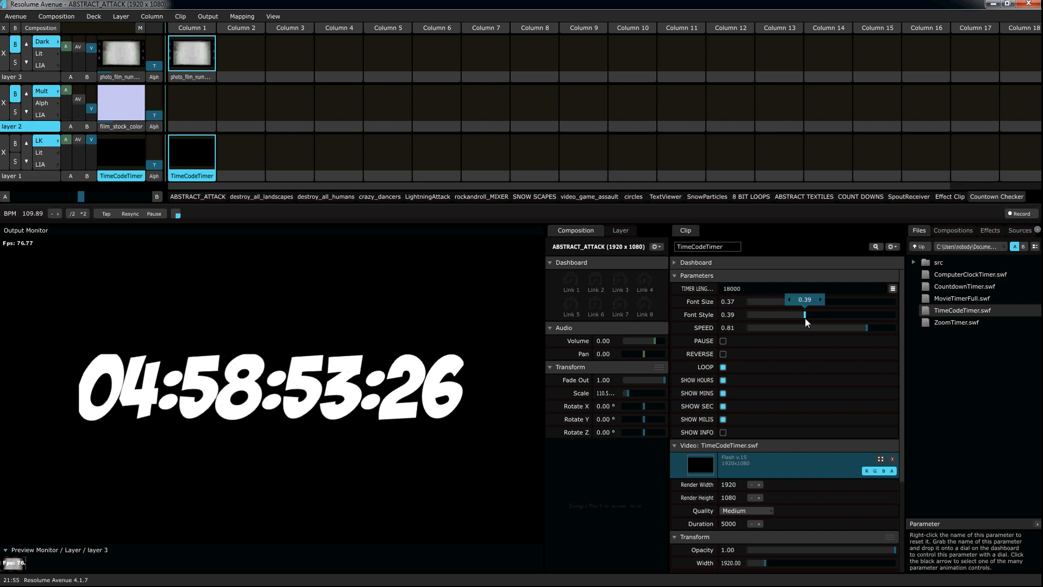
pyautogui.moveTo(805, 315); pyautogui.dragTo(825, 314)
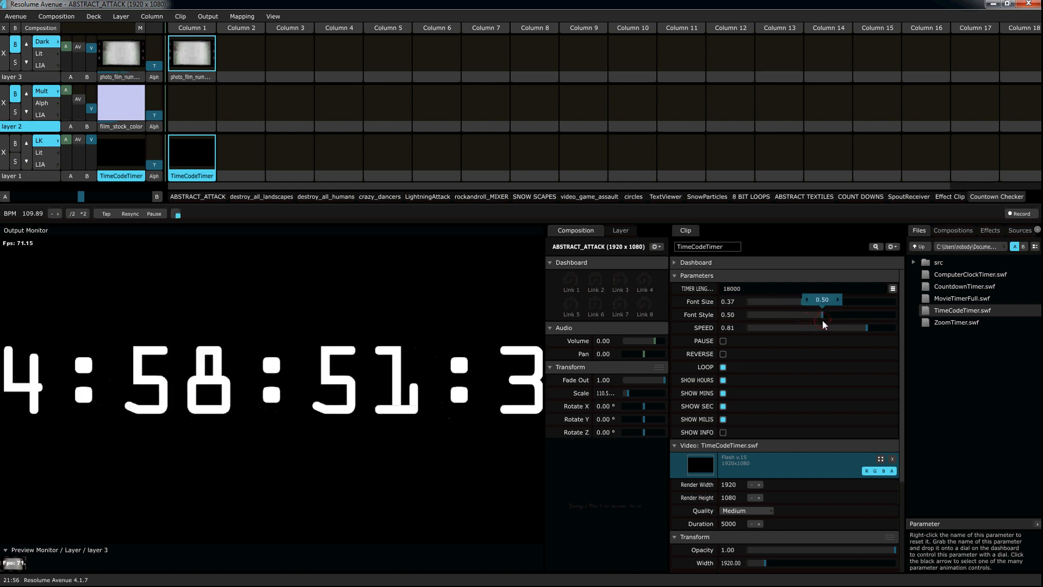
pyautogui.moveTo(822, 314); pyautogui.dragTo(841, 314)
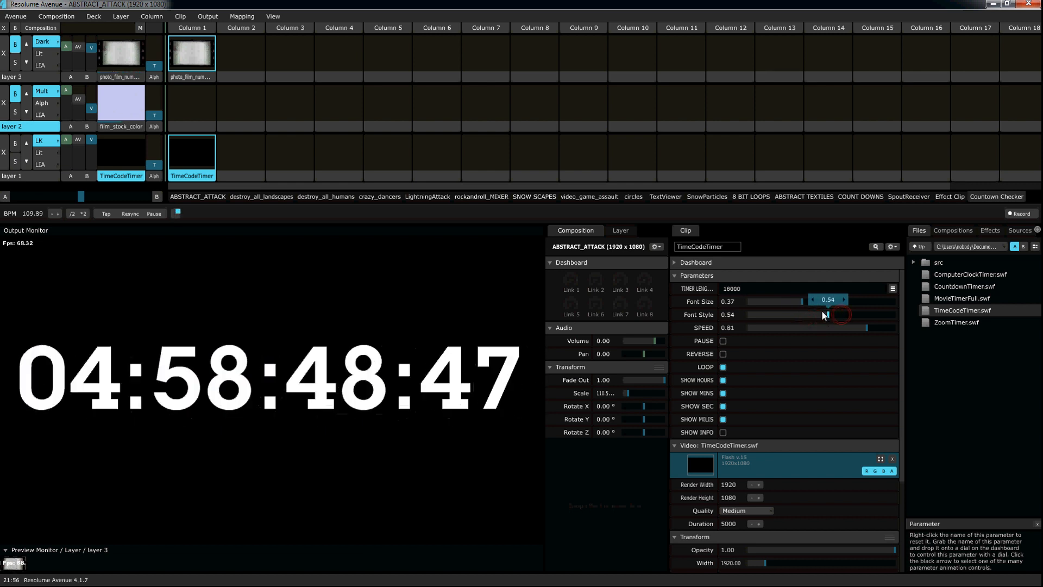
pyautogui.moveTo(825, 314); pyautogui.dragTo(847, 315)
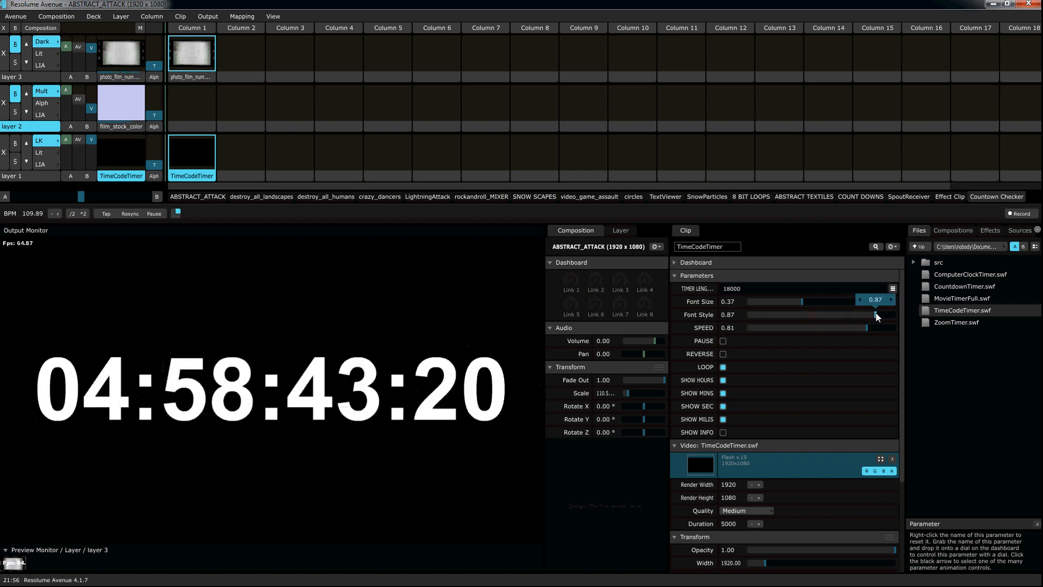
pyautogui.moveTo(865, 315); pyautogui.dragTo(785, 315)
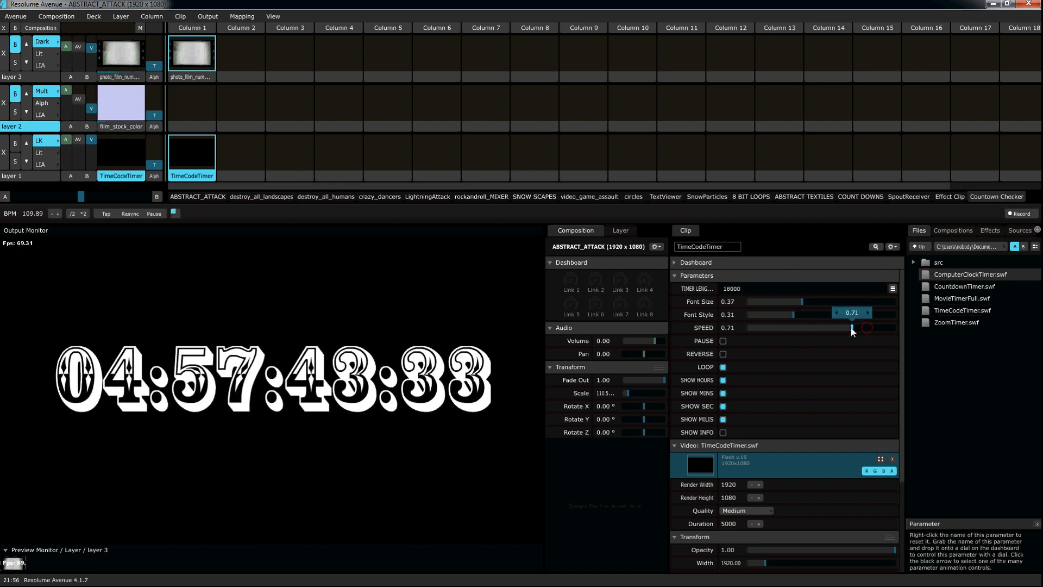
# Raise the timecode speed to 1.00, then settle it back at 0.83
pyautogui.moveTo(851, 327); pyautogui.dragTo(895, 327)
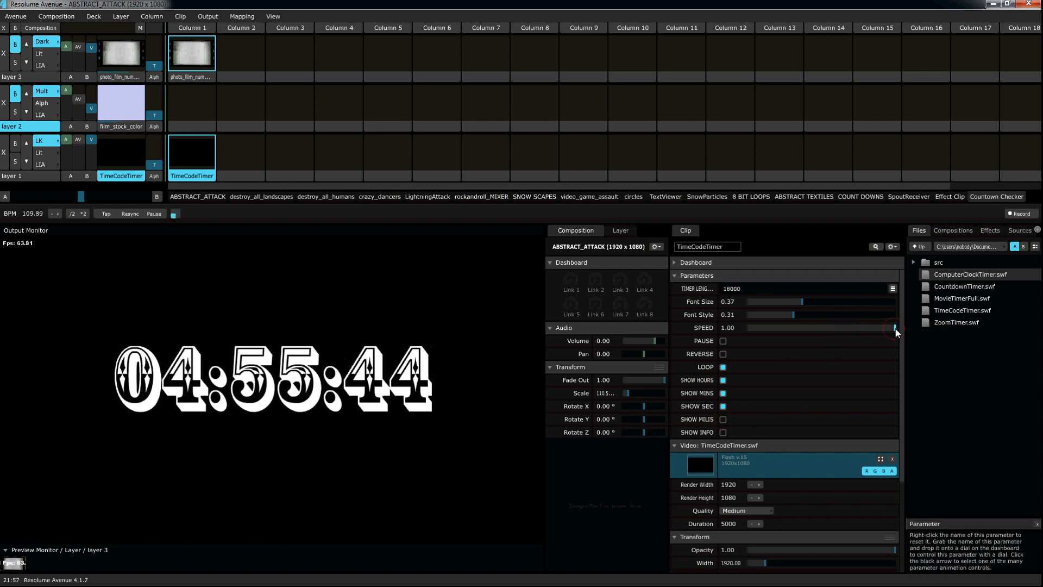
pyautogui.moveTo(894, 327); pyautogui.dragTo(871, 327)
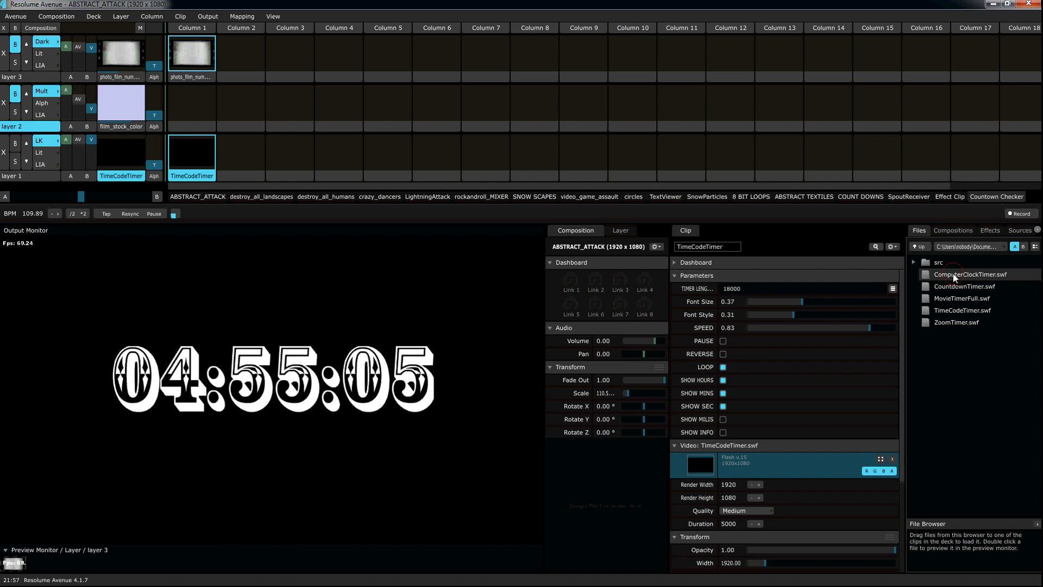
# Load ComputerClockTimer.swf, shrink its text to about 0.25, and toggle Show Hours
pyautogui.doubleClick(968, 274)
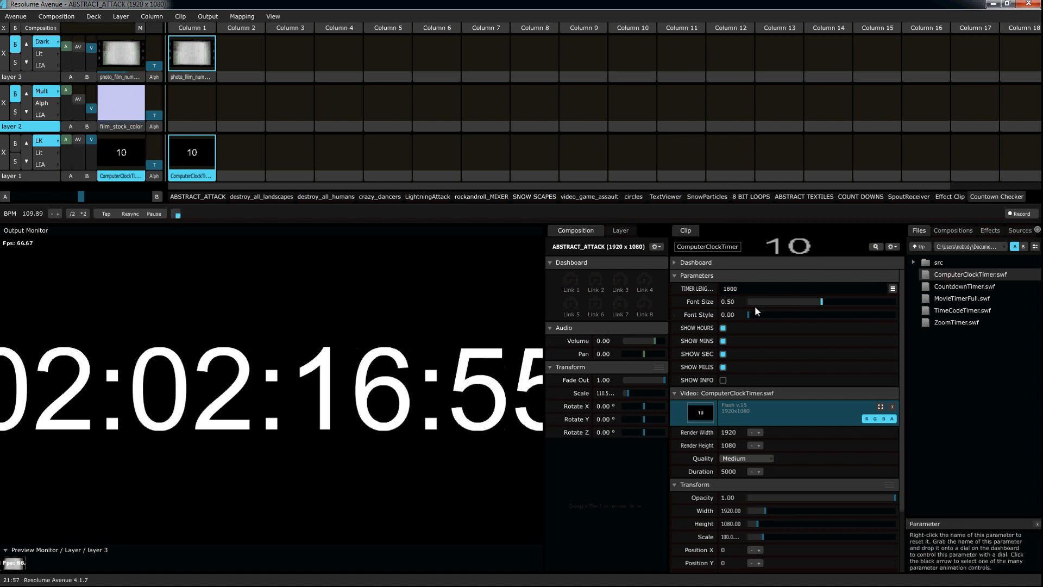
pyautogui.moveTo(820, 301); pyautogui.dragTo(781, 301)
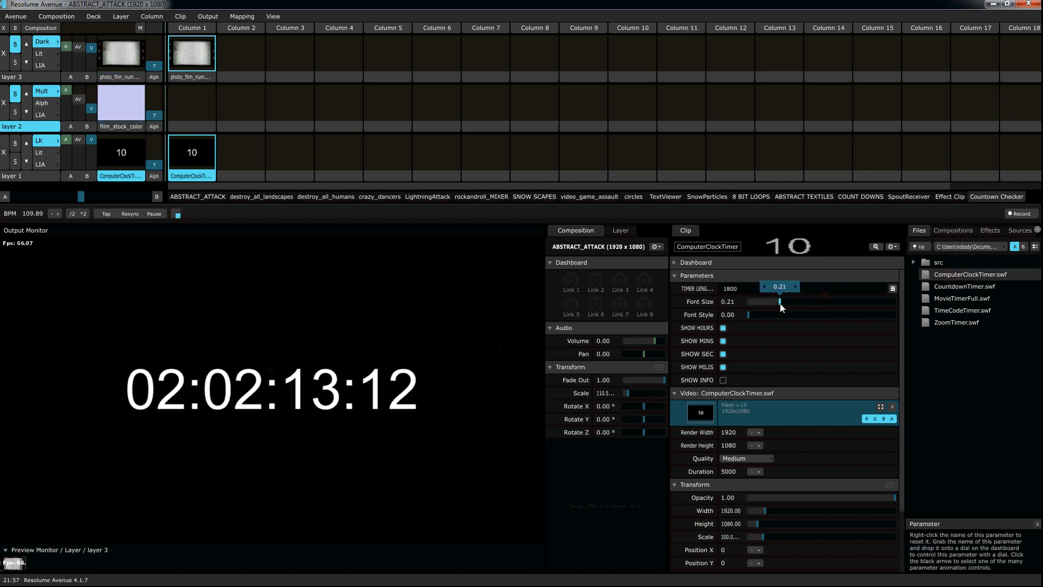
pyautogui.moveTo(780, 302); pyautogui.dragTo(785, 301)
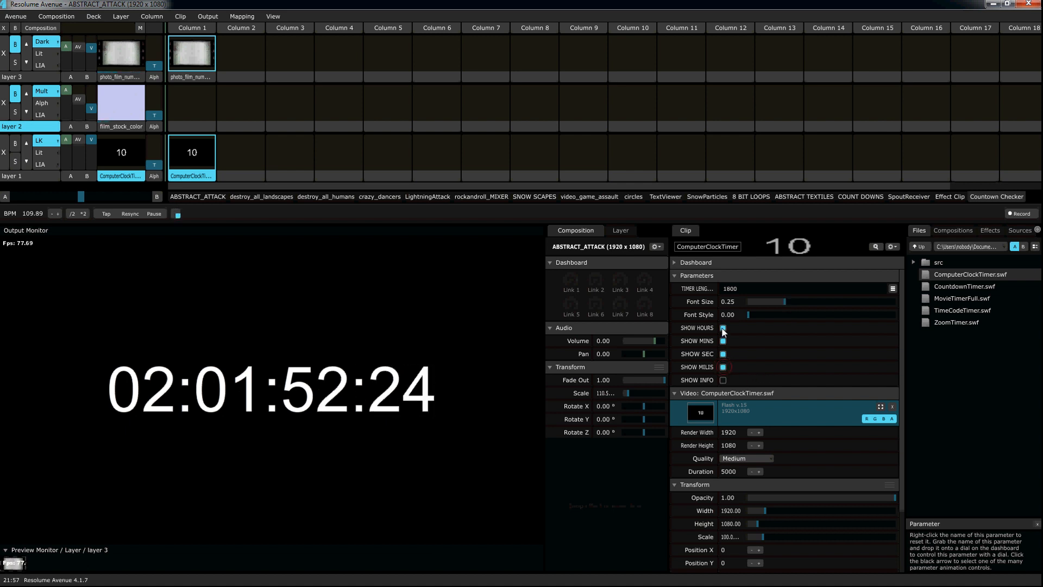
pyautogui.click(723, 328)
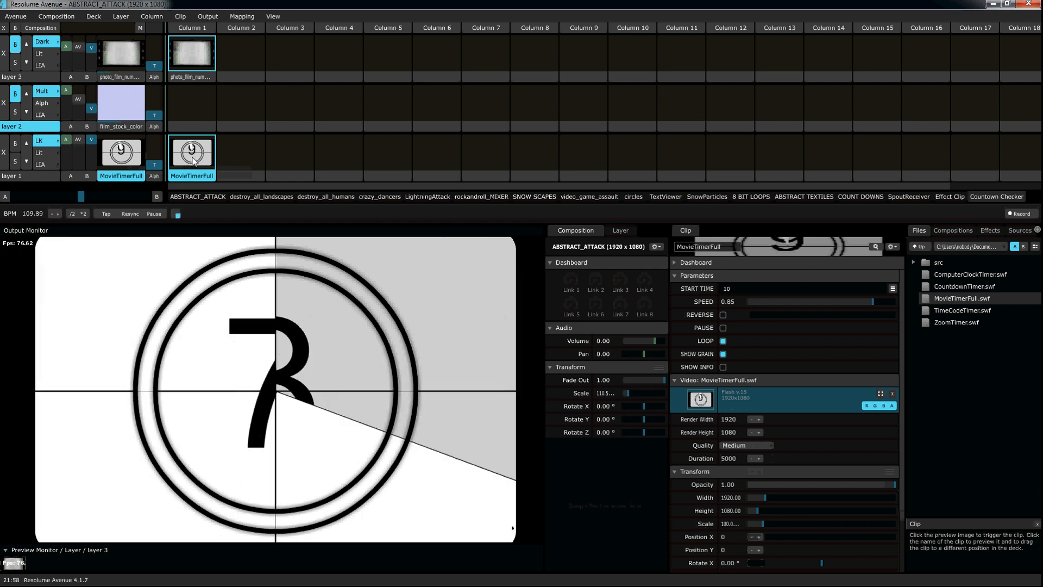
# Set the film-leader start time to 30, tune speed to 0.83, and toggle Show Grain
pyautogui.click(732, 288)
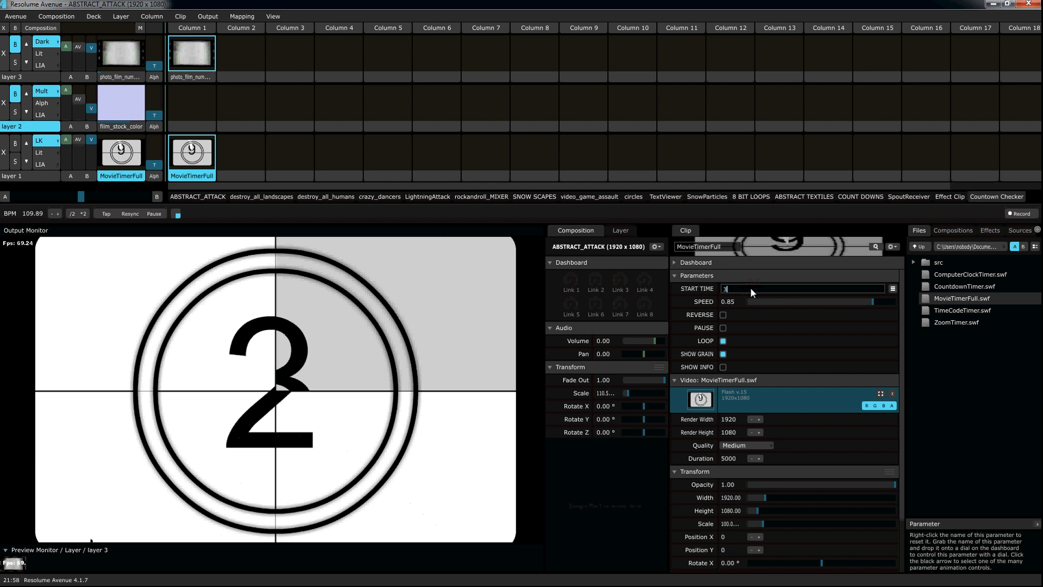
pyautogui.write('0')
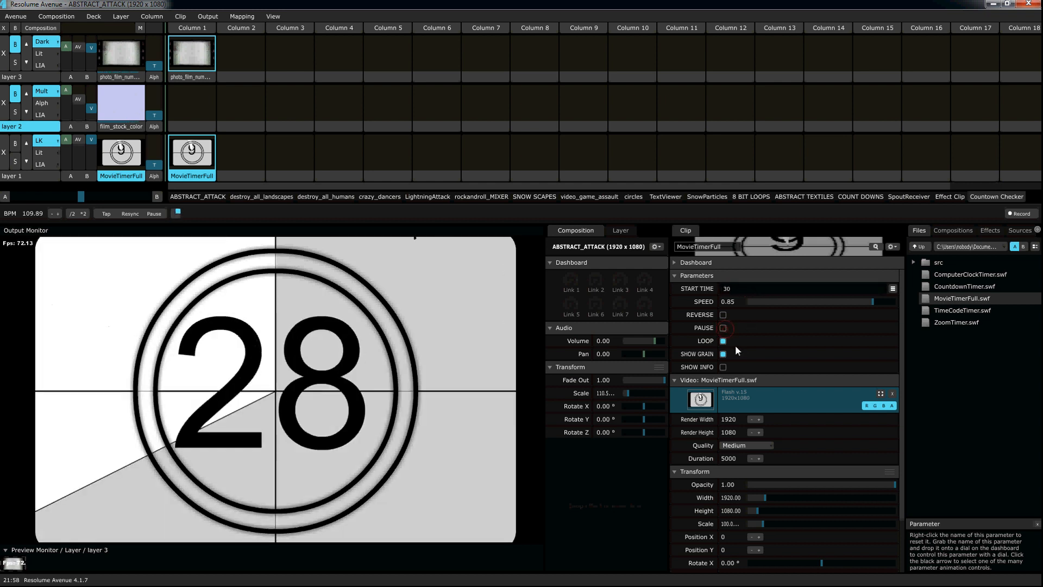
pyautogui.moveTo(871, 301); pyautogui.dragTo(867, 302)
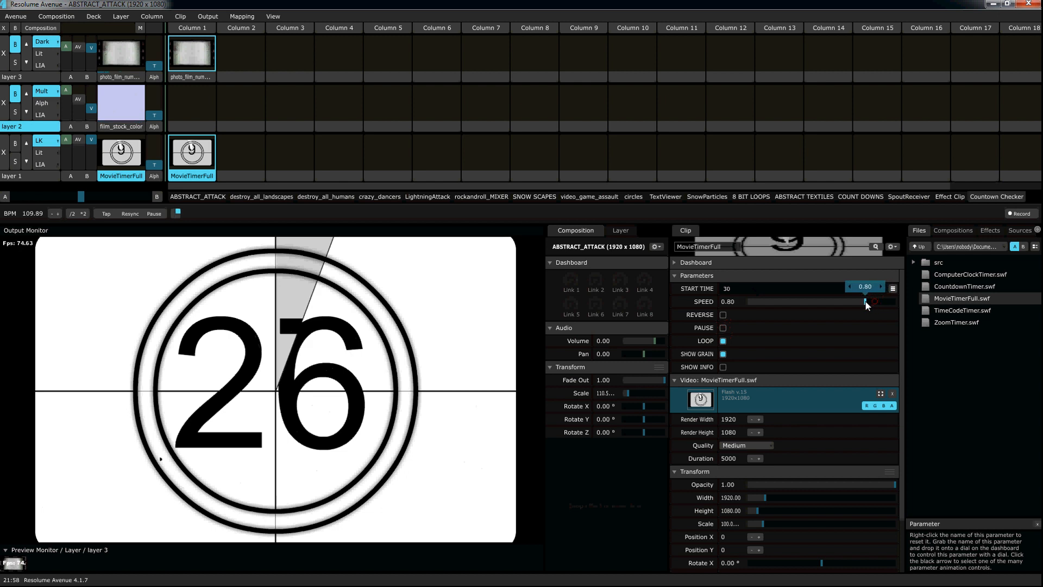
pyautogui.moveTo(868, 302); pyautogui.dragTo(859, 303)
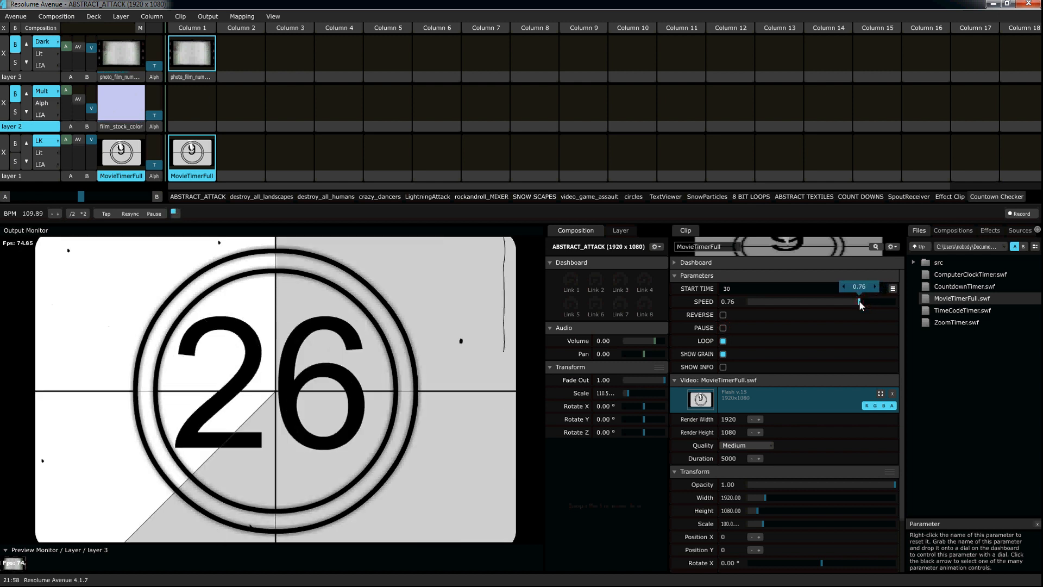
pyautogui.moveTo(859, 302); pyautogui.dragTo(853, 303)
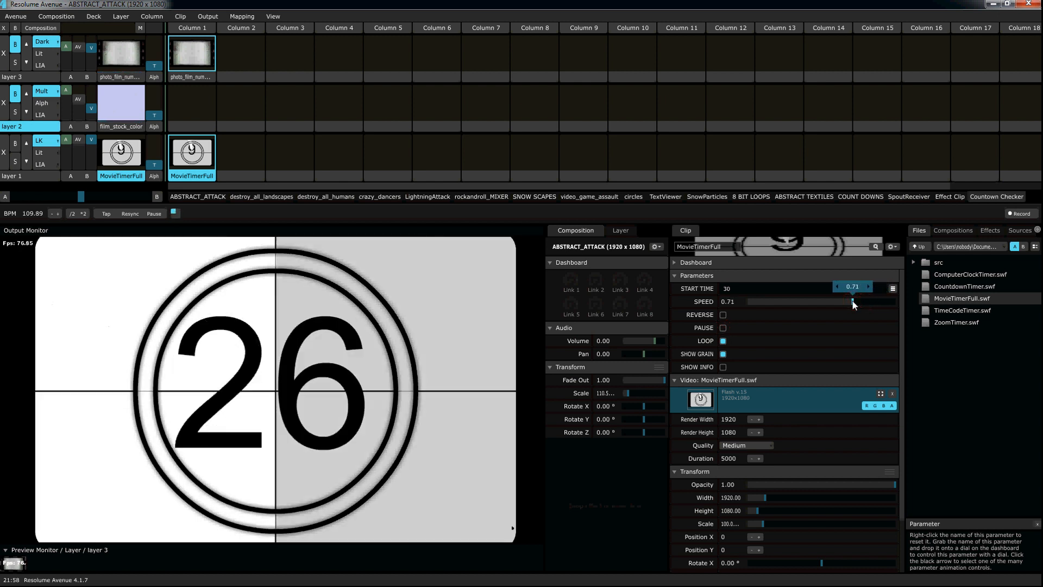
pyautogui.moveTo(852, 301); pyautogui.dragTo(856, 302)
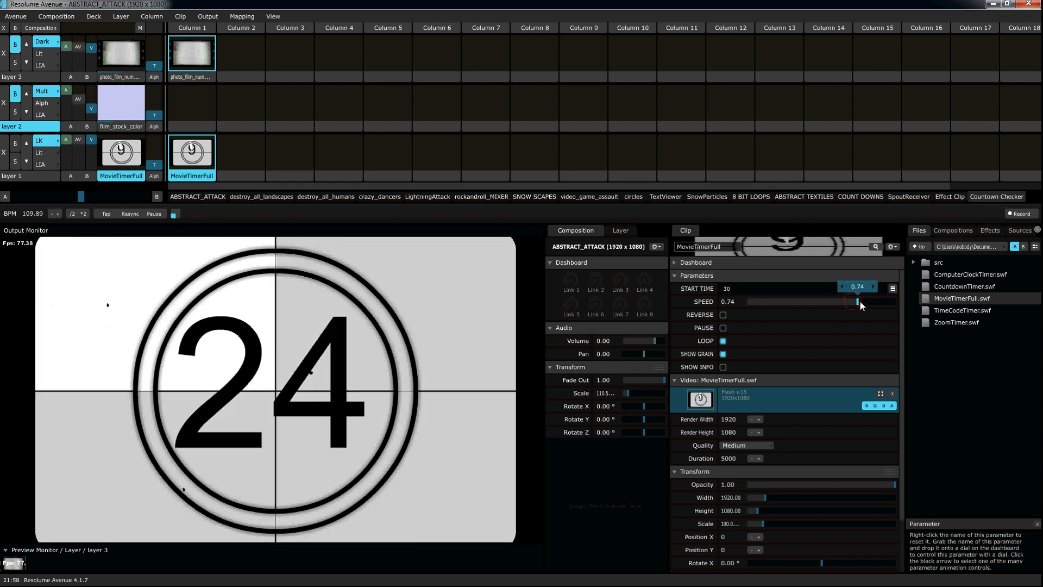
pyautogui.moveTo(856, 301); pyautogui.dragTo(868, 301)
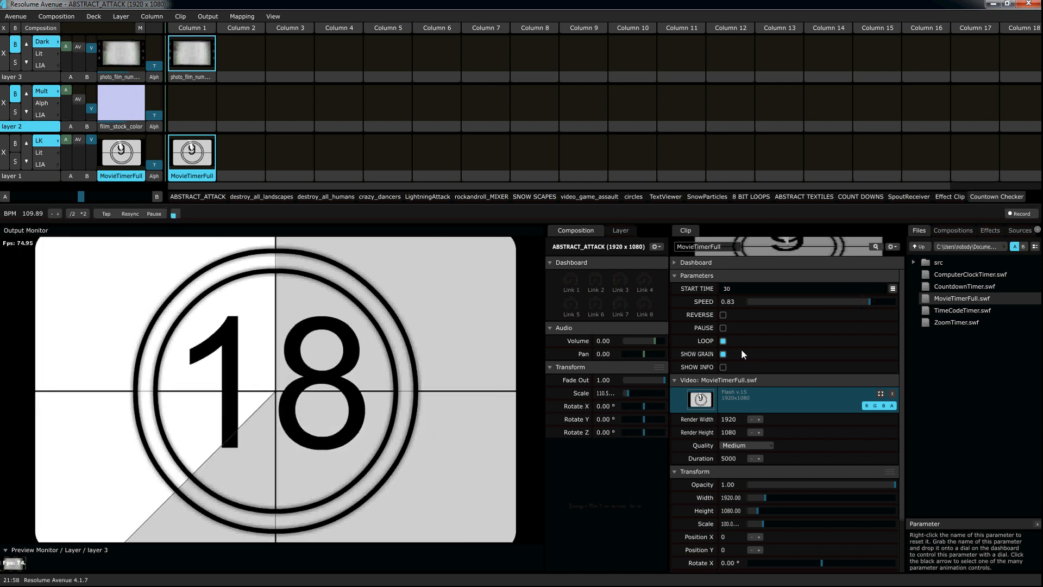
pyautogui.click(722, 353)
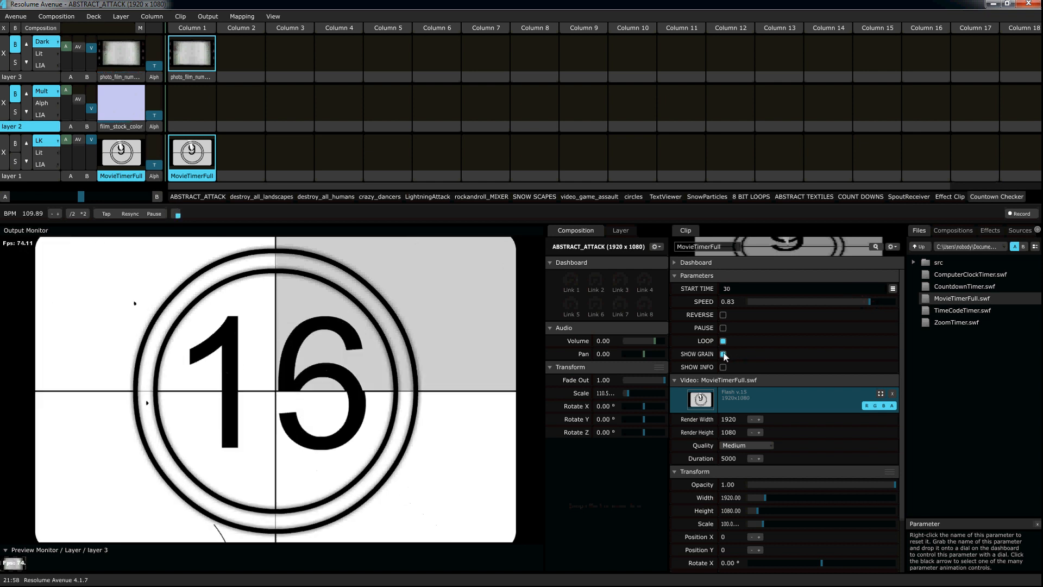